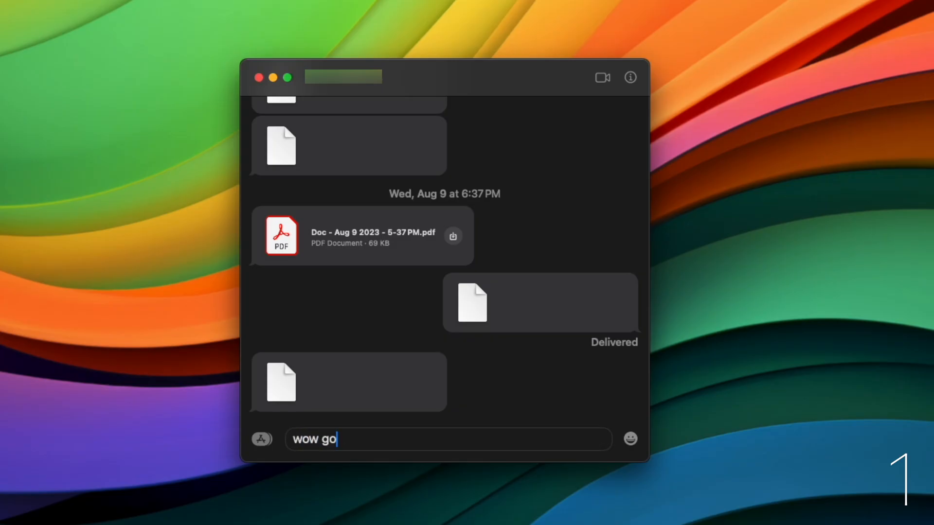
Write 'check out the moon' with the suggested moon emoji, then 'can i get 55 burgers'
{"action": "type", "text": "check out the moon"}
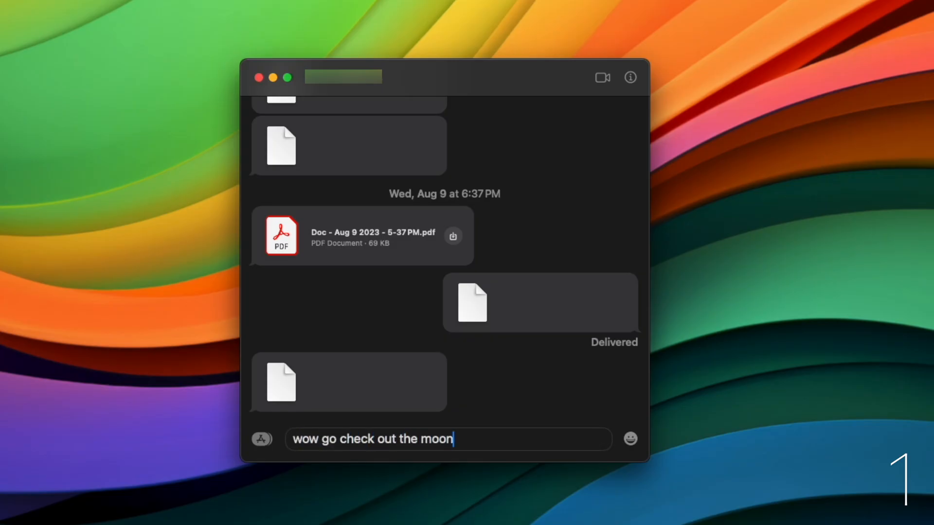
{"action": "type", "text": "🌕"}
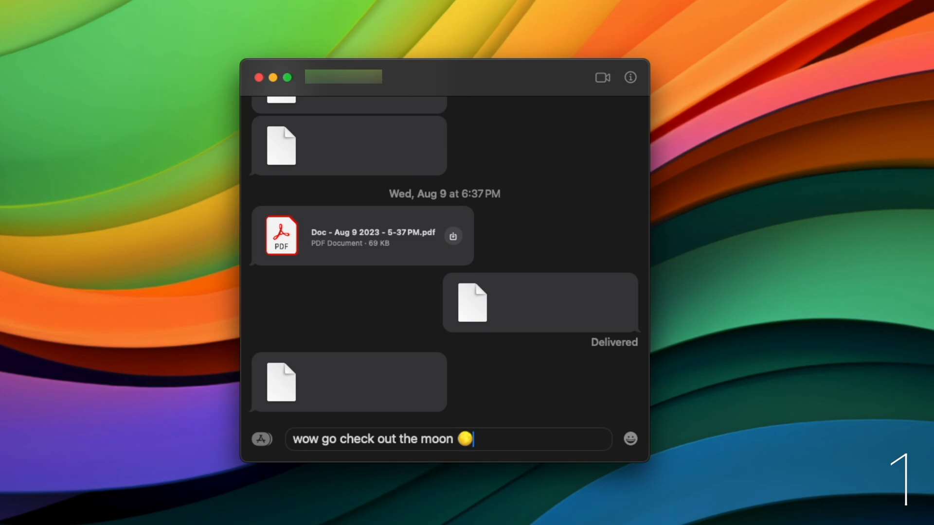
{"action": "type", "text": "can i get 55 burgers"}
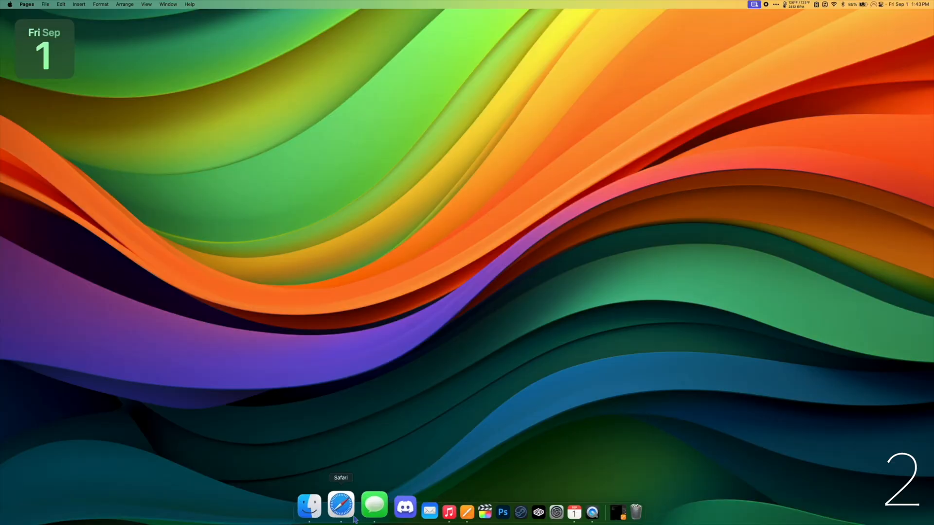
Add the YouTube page to the Dock as a web app via Share > Add to Dock
{"action": "left_click", "coordinate": [340, 512]}
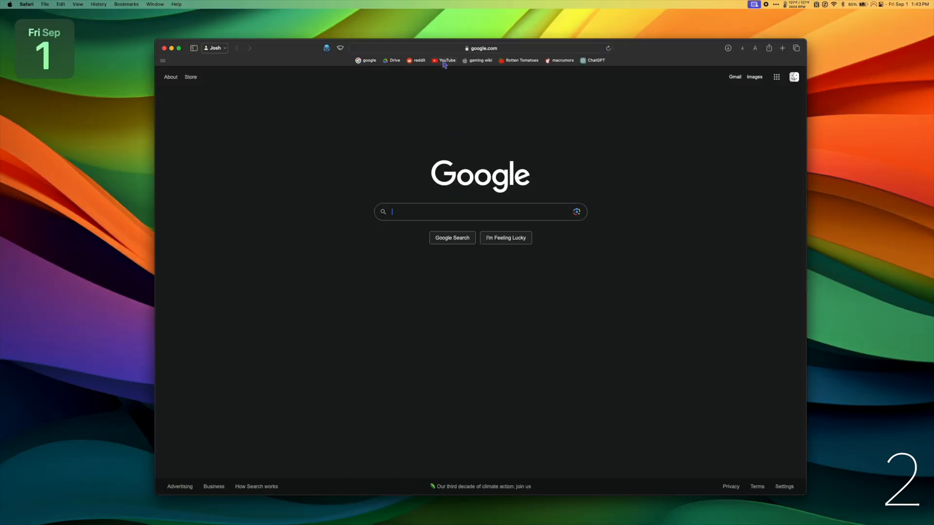
{"action": "left_click", "coordinate": [444, 60]}
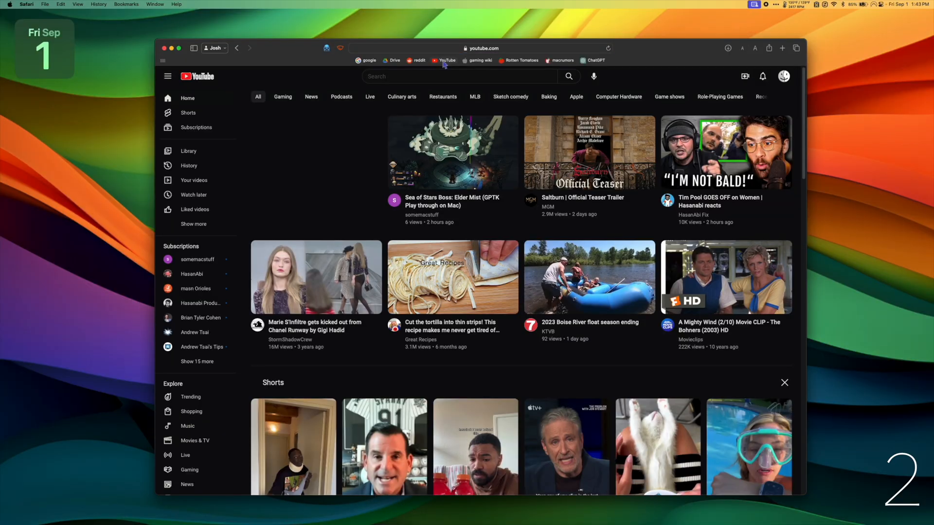
{"action": "left_click", "coordinate": [768, 48]}
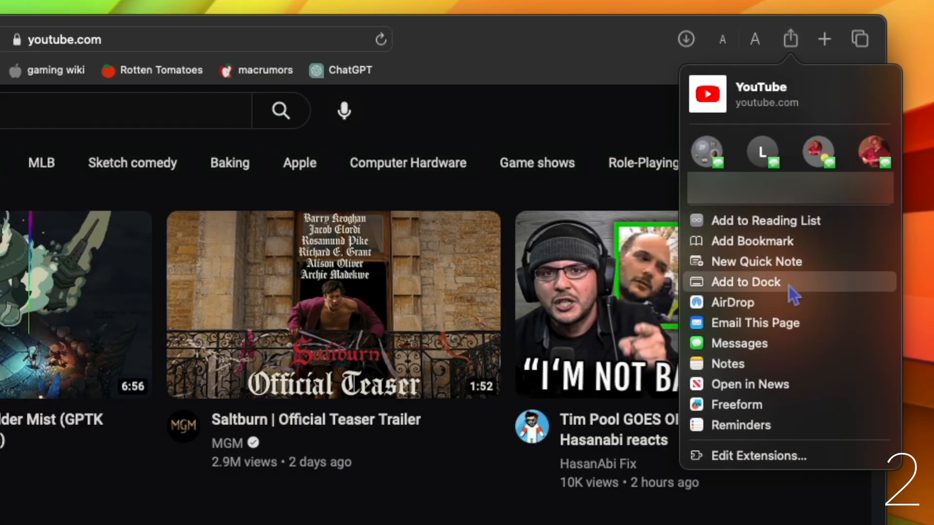
{"action": "left_click", "coordinate": [745, 282]}
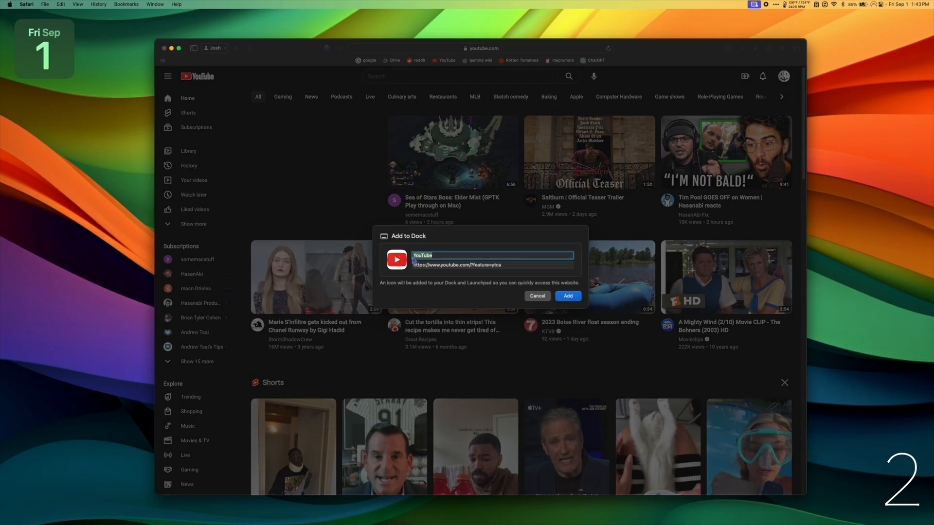
{"action": "left_click", "coordinate": [536, 296]}
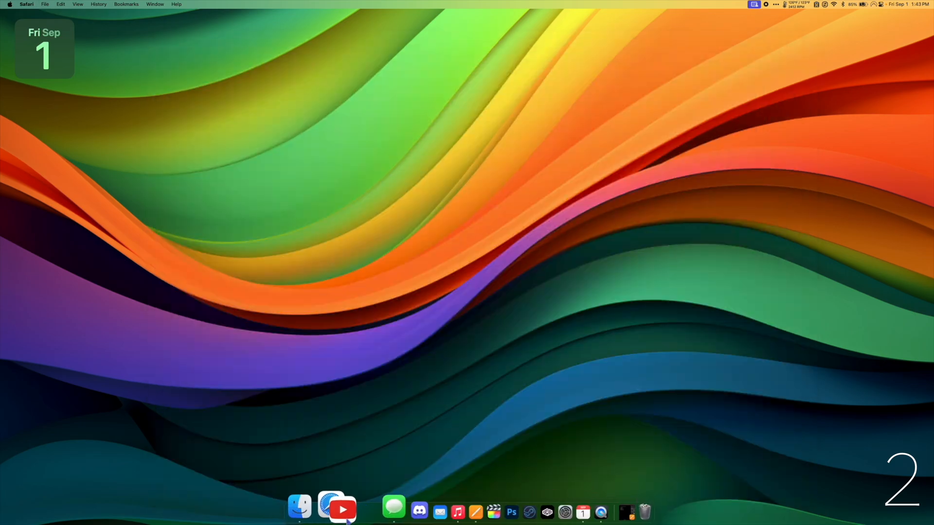
Find a 'youtube' icon on macOSicons, then launch the YouTube Dock web app
{"action": "left_click", "coordinate": [343, 509]}
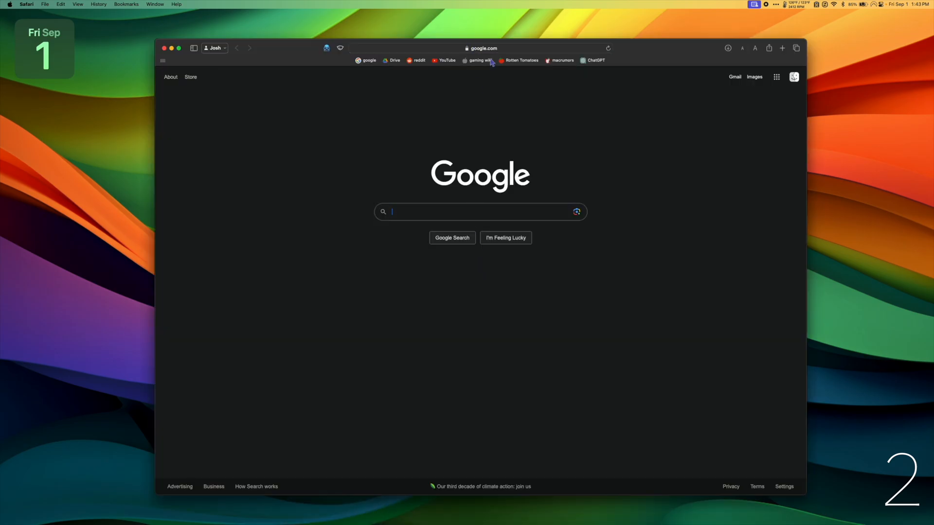
{"action": "left_click", "coordinate": [477, 60]}
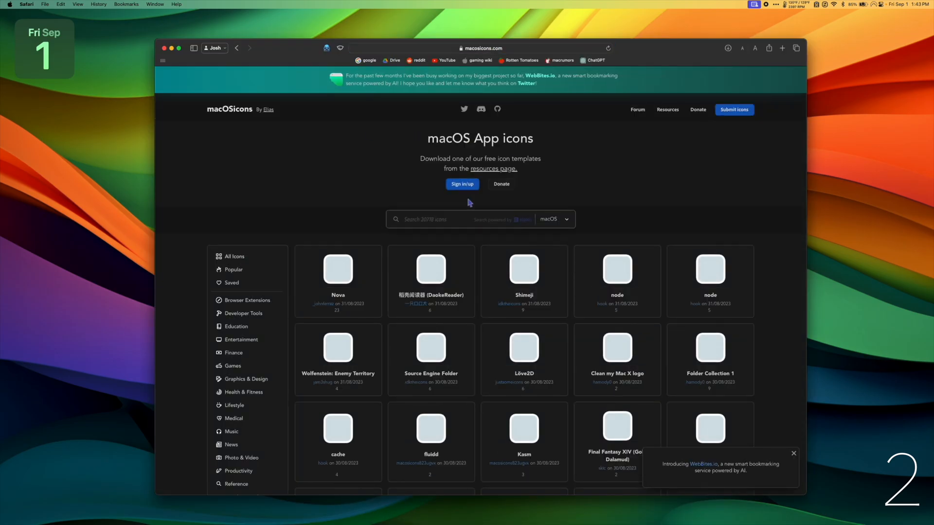
{"action": "type", "text": "youtube"}
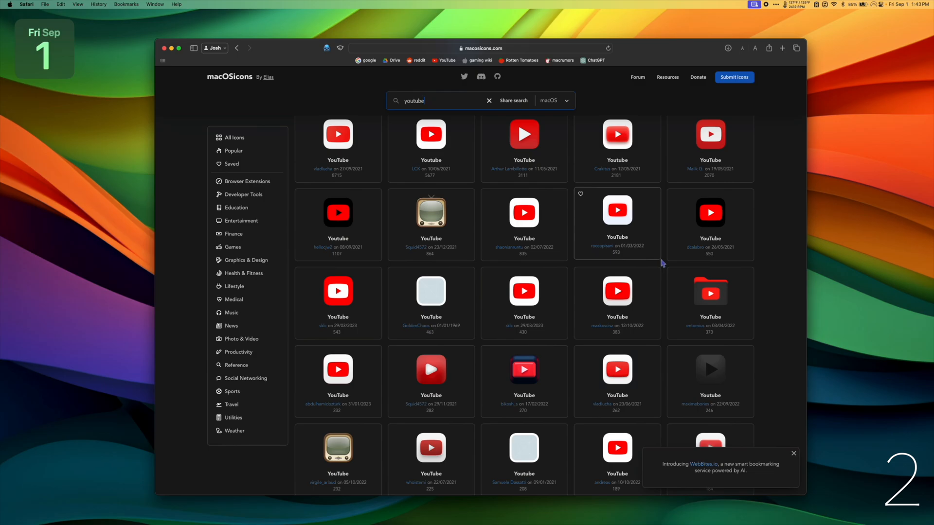
{"action": "left_click", "coordinate": [781, 47]}
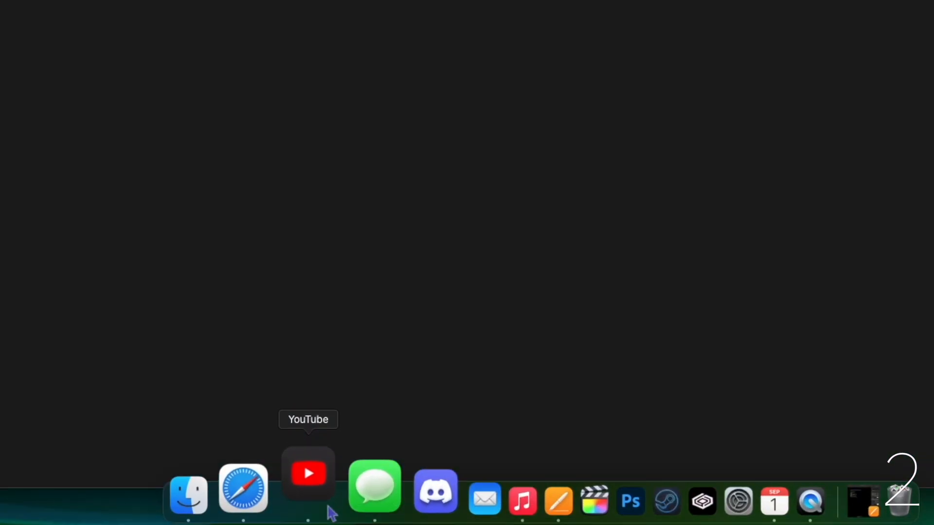
{"action": "left_click", "coordinate": [308, 474]}
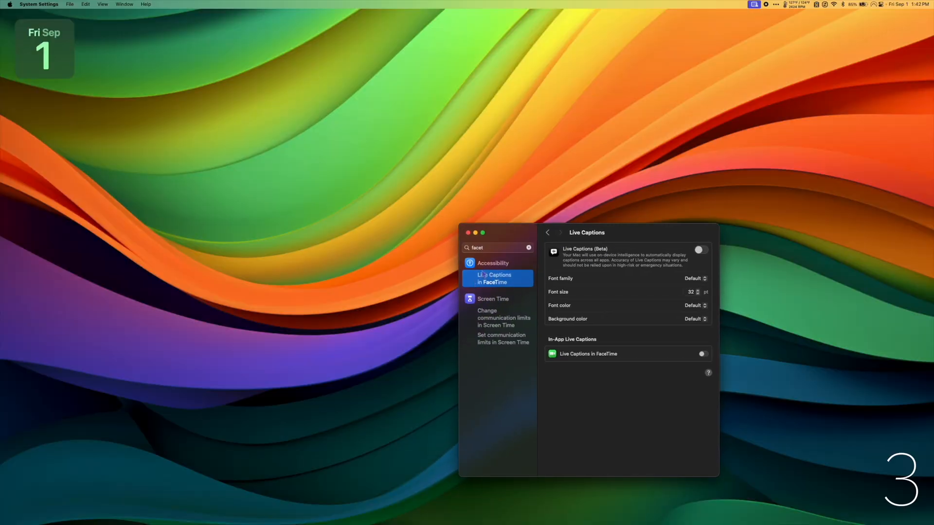
Select Live Captions in FaceTime under Accessibility
{"action": "left_click", "coordinate": [782, 356]}
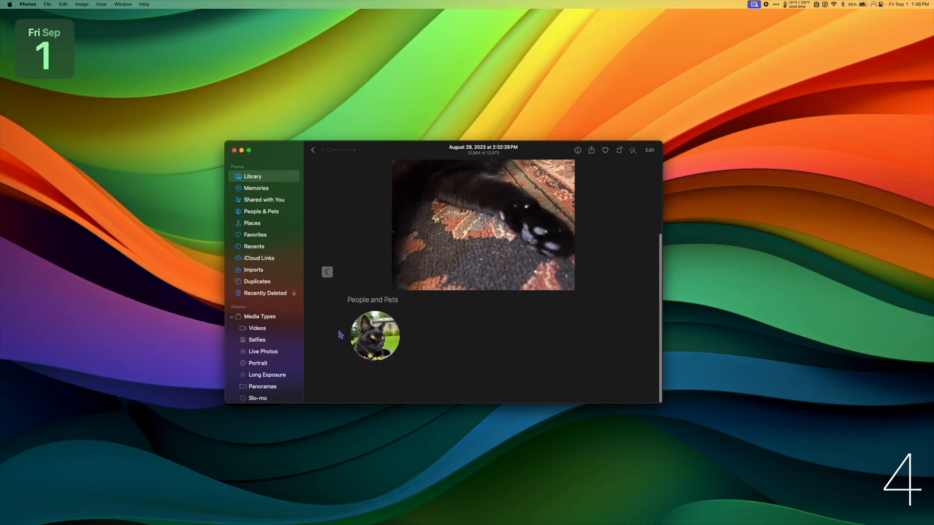
Select the cat's face recognised under People and Pets in the photo's info
{"action": "left_click", "coordinate": [373, 336]}
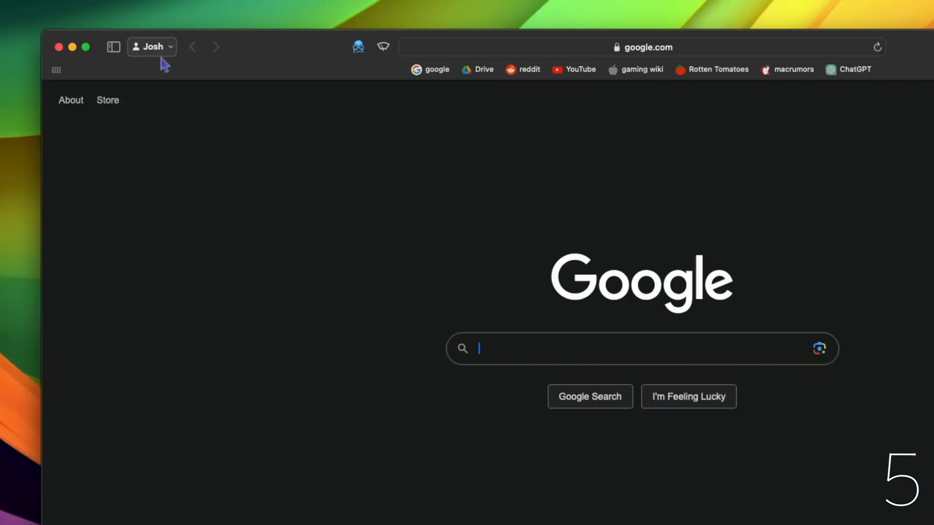
Finish the Personal Voice phrase-recording session with Done
{"action": "left_click", "coordinate": [151, 47]}
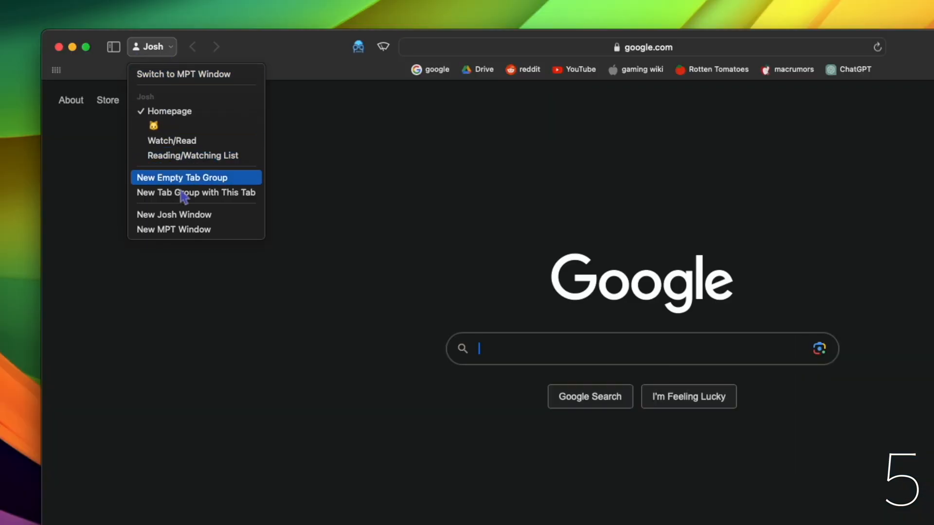
{"action": "mouse_move", "coordinate": [195, 230]}
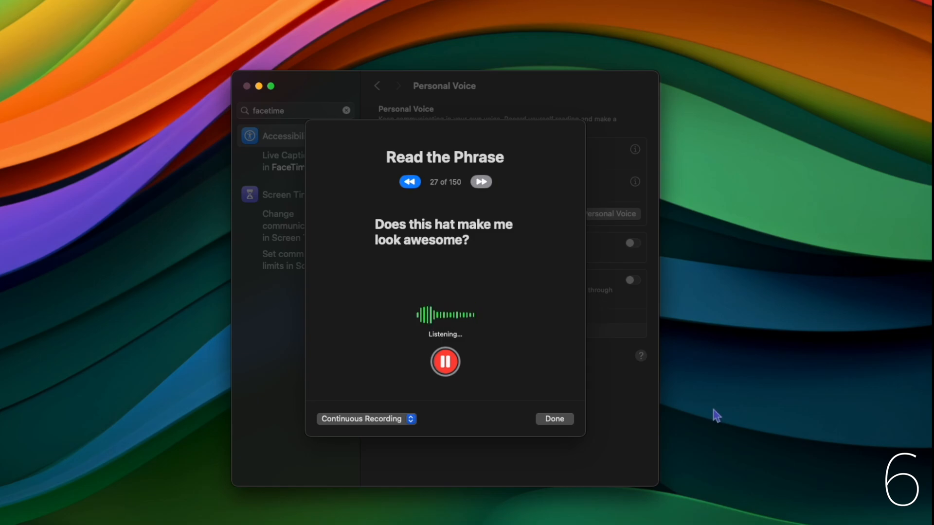
{"action": "left_click", "coordinate": [553, 418]}
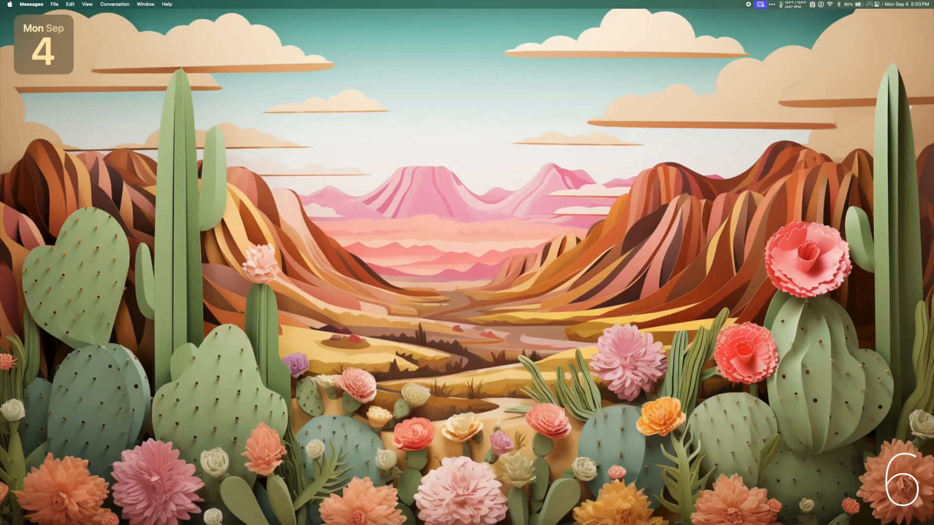
Enable Live Speech in Accessibility and choose the recorded Personal Voice as its voice
{"action": "left_click", "coordinate": [491, 512]}
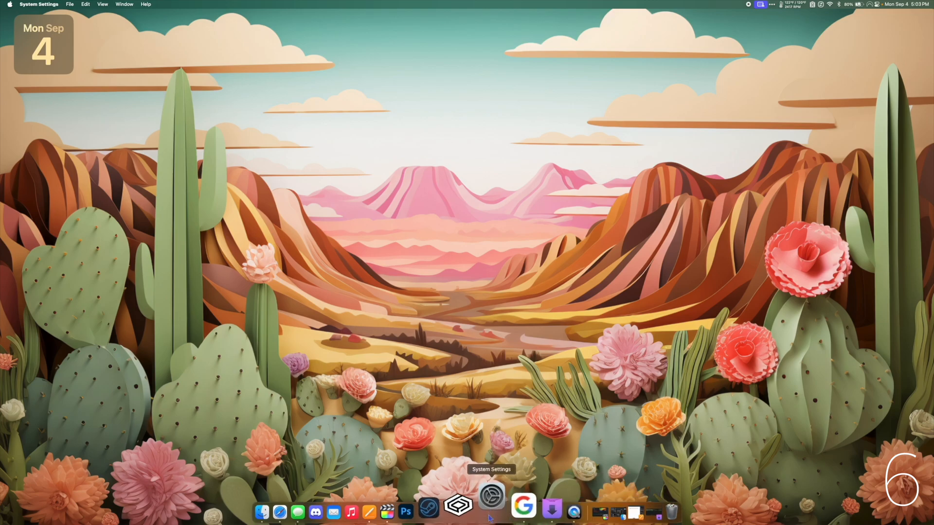
{"action": "left_click", "coordinate": [490, 495]}
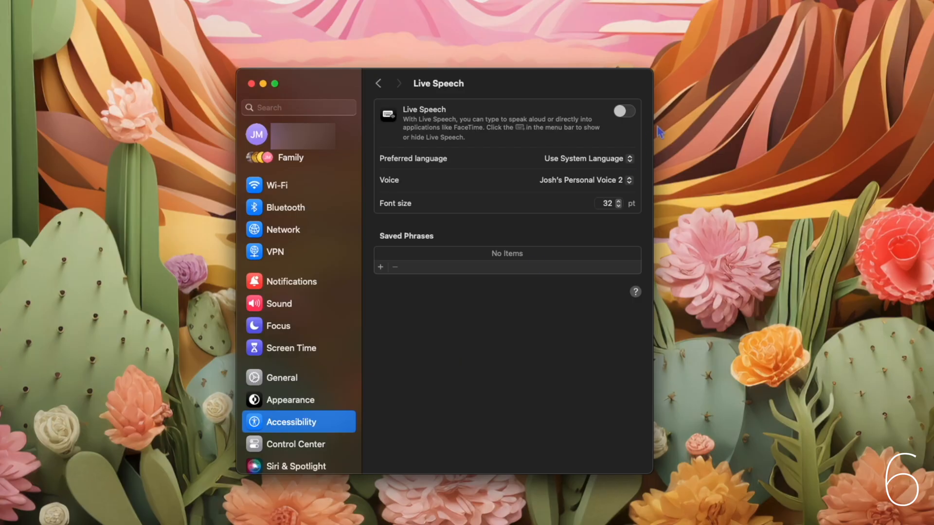
{"action": "left_click", "coordinate": [623, 111]}
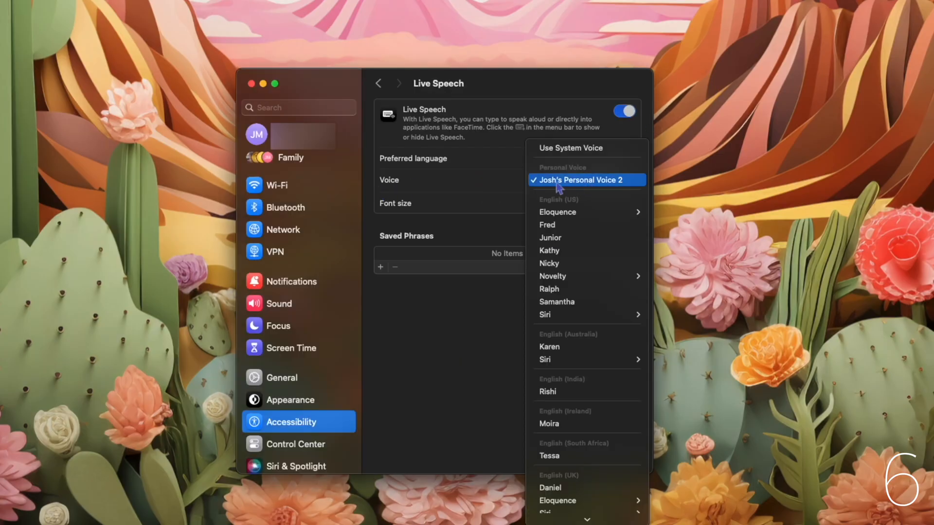
{"action": "left_click", "coordinate": [583, 180]}
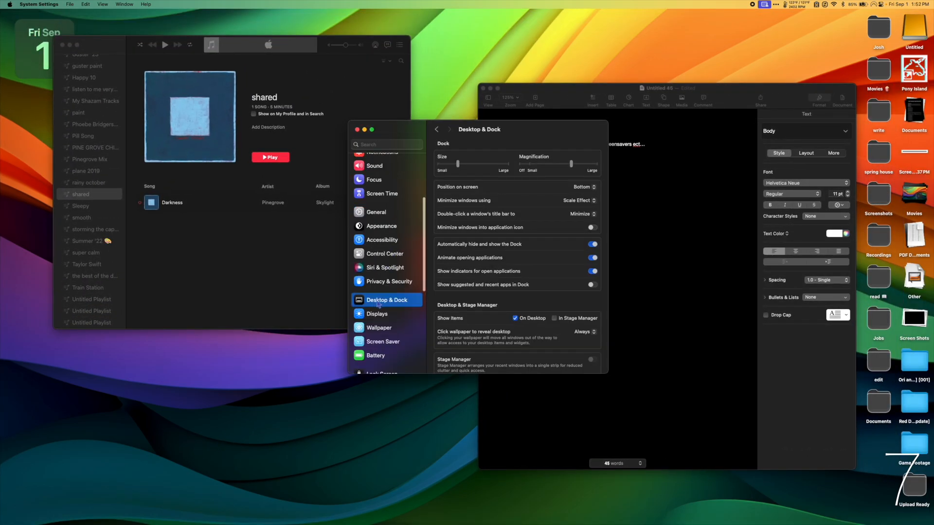
Show the choices for 'Click wallpaper to reveal desktop' under Desktop & Stage Manager
{"action": "scroll", "scroll_direction": "down", "scroll_amount": 3}
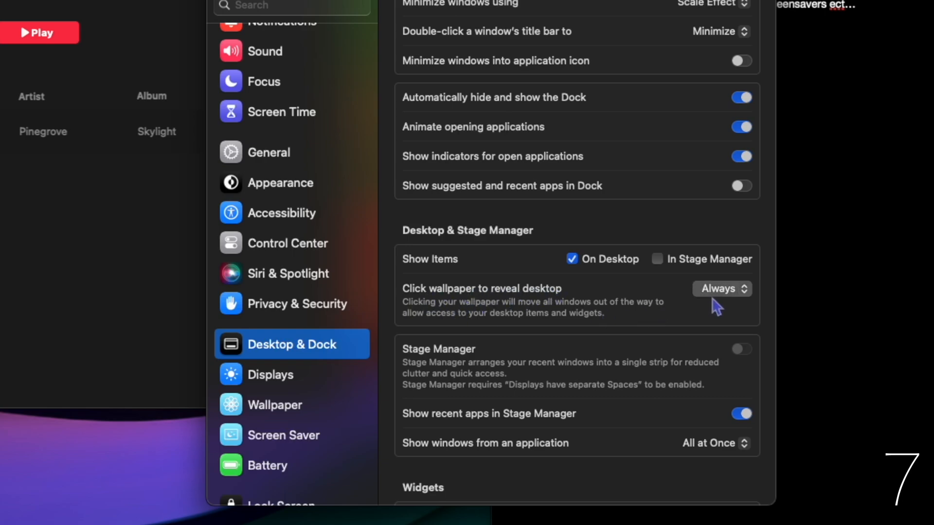
{"action": "left_click", "coordinate": [720, 289]}
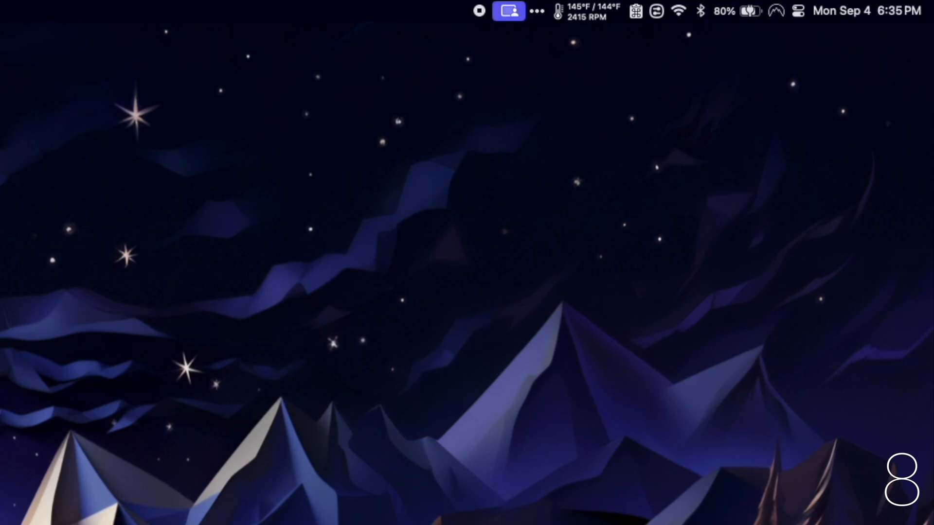
In Siri & Spotlight, set Listen for to 'Siri' or 'Hey Siri'
{"action": "left_click", "coordinate": [797, 10]}
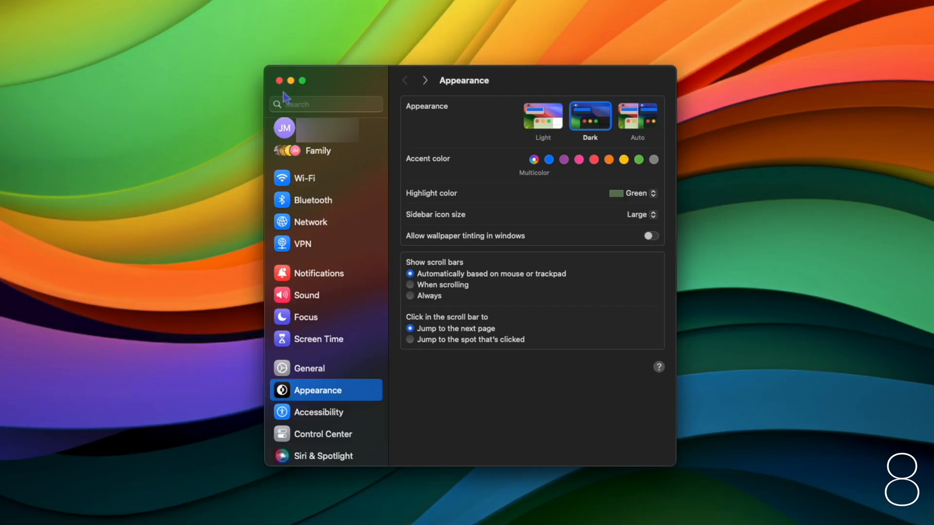
{"action": "left_click", "coordinate": [325, 455]}
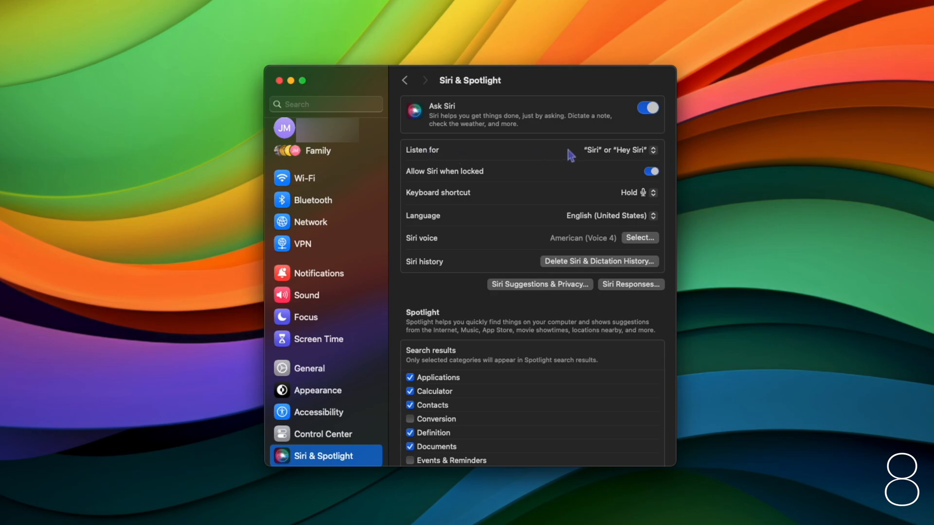
{"action": "mouse_move", "coordinate": [603, 158]}
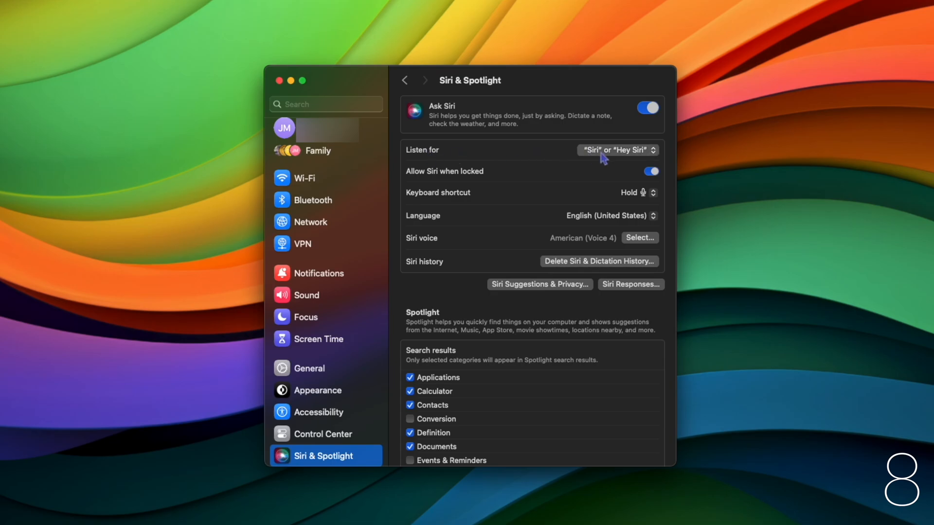
{"action": "mouse_move", "coordinate": [625, 158]}
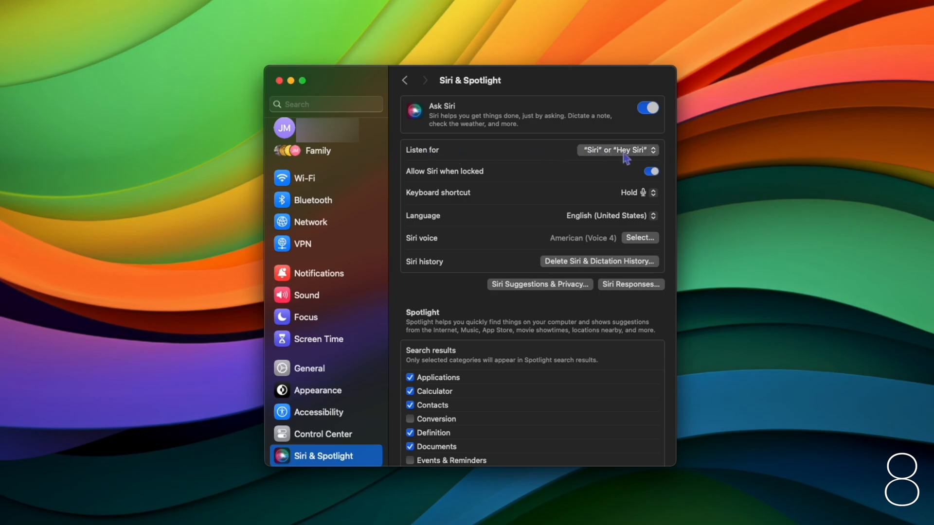
{"action": "left_click", "coordinate": [279, 81]}
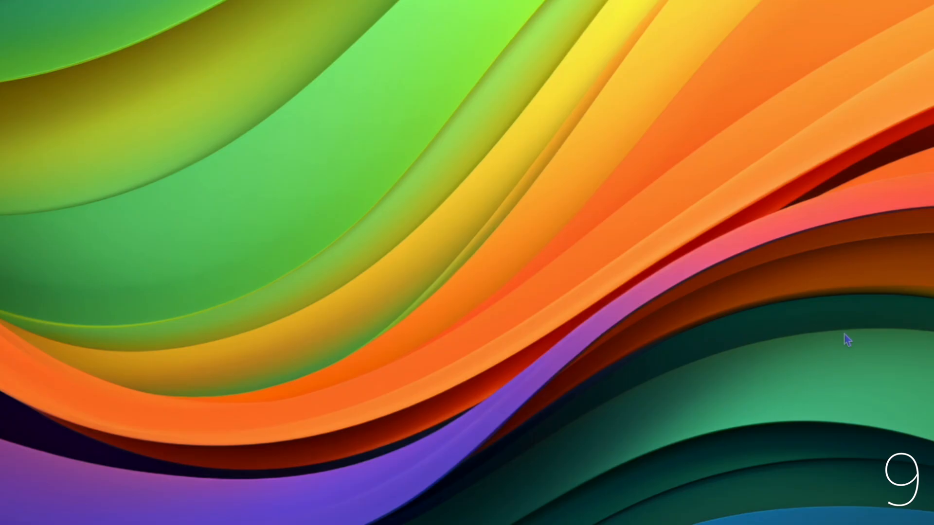
Search Spotlight for HELLO to list matching song, folder and photo results
{"action": "key", "text": "cmd+space"}
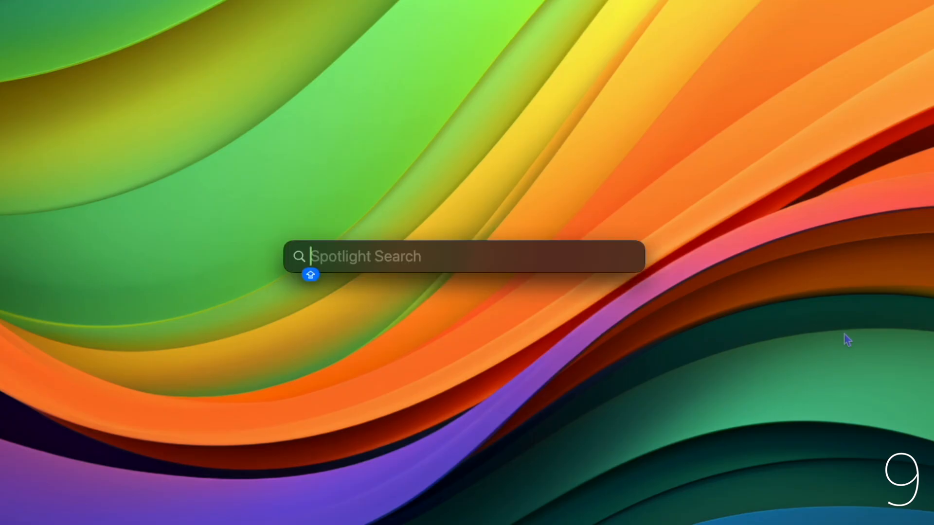
{"action": "mouse_move", "coordinate": [323, 285]}
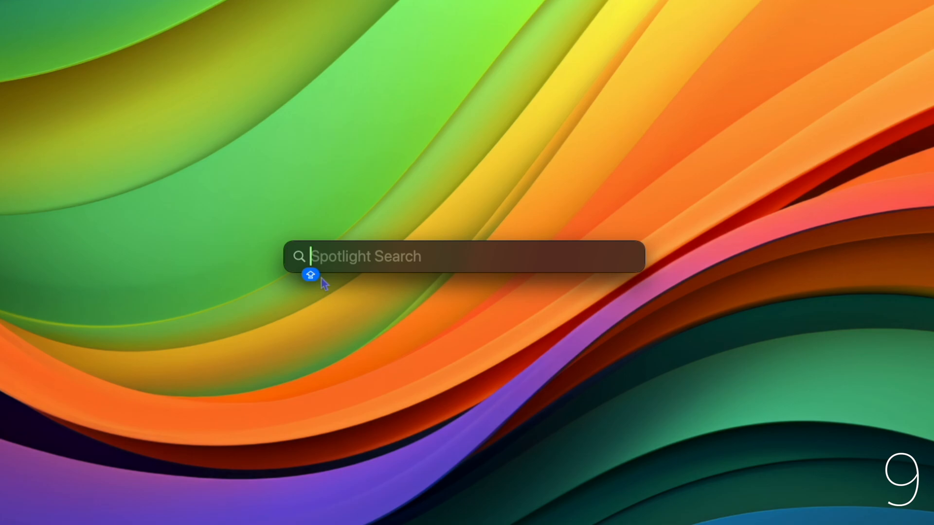
{"action": "type", "text": "HELLO"}
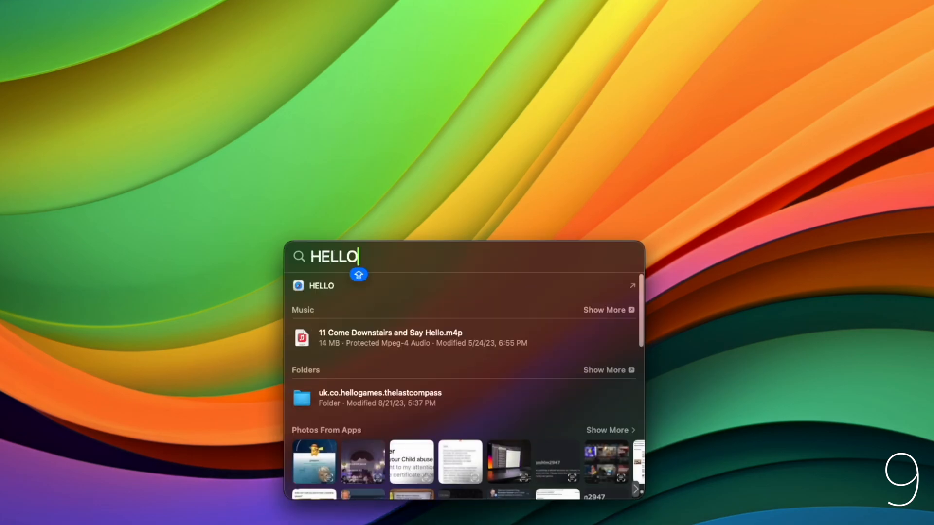